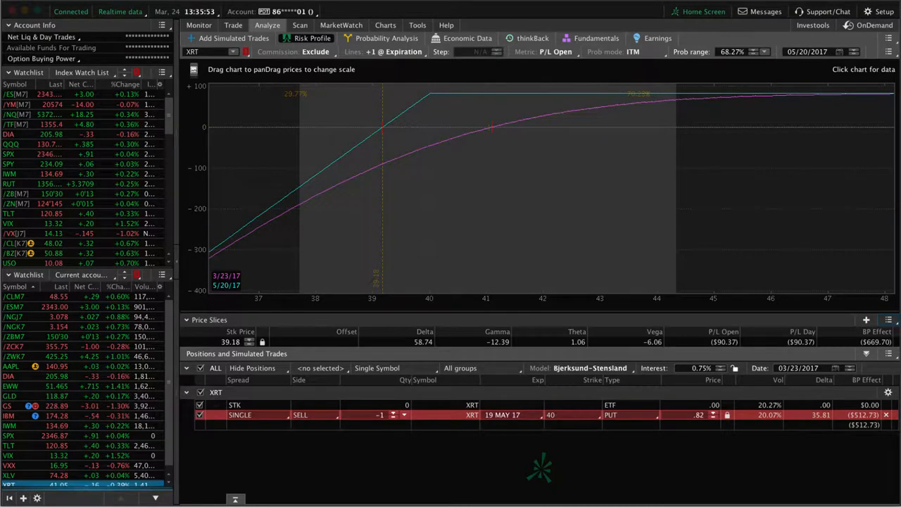
Step: Show the XRT daily price chart with its implied-volatility study
{"action": "left_click", "coordinate": [385, 26]}
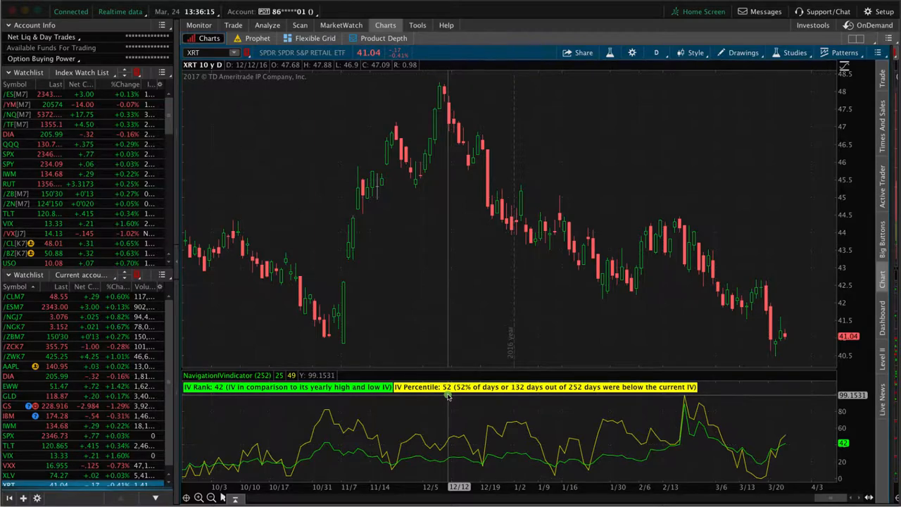
{"action": "mouse_move", "coordinate": [783, 337]}
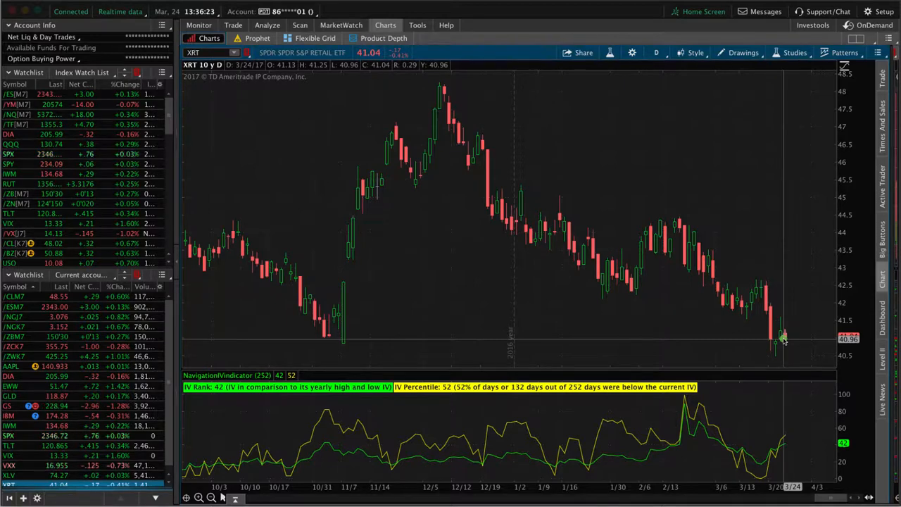
{"action": "mouse_move", "coordinate": [462, 135]}
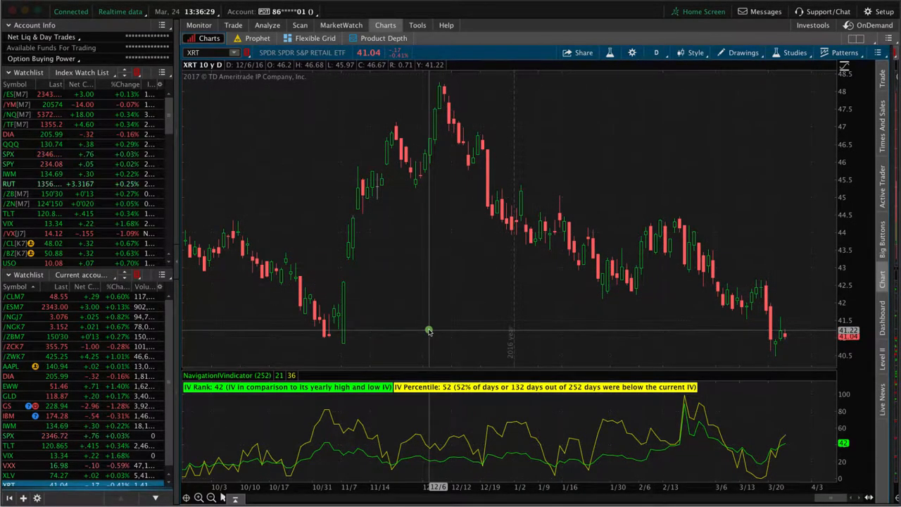
{"action": "mouse_move", "coordinate": [450, 318]}
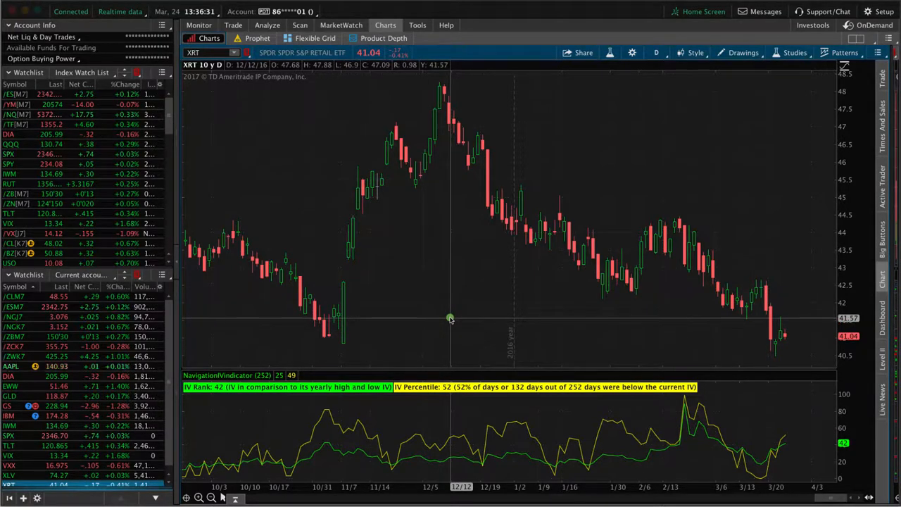
{"action": "mouse_move", "coordinate": [675, 90]}
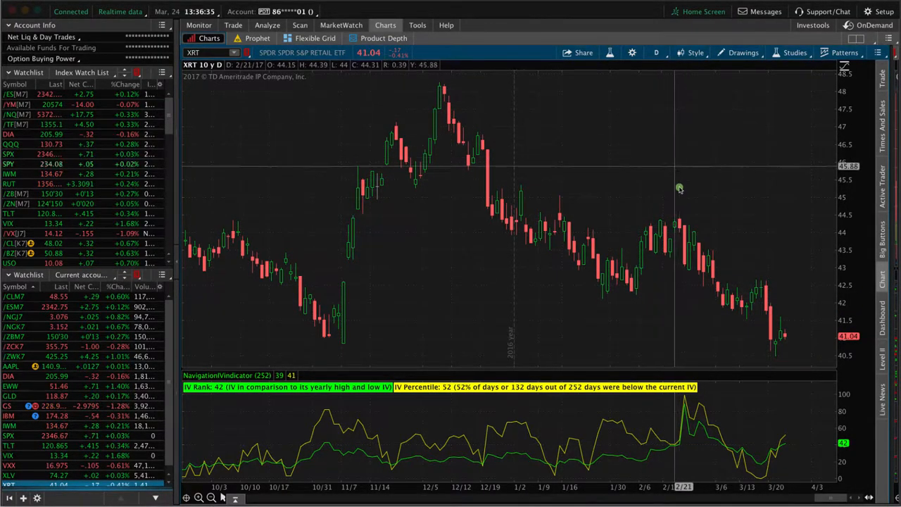
{"action": "mouse_move", "coordinate": [696, 233]}
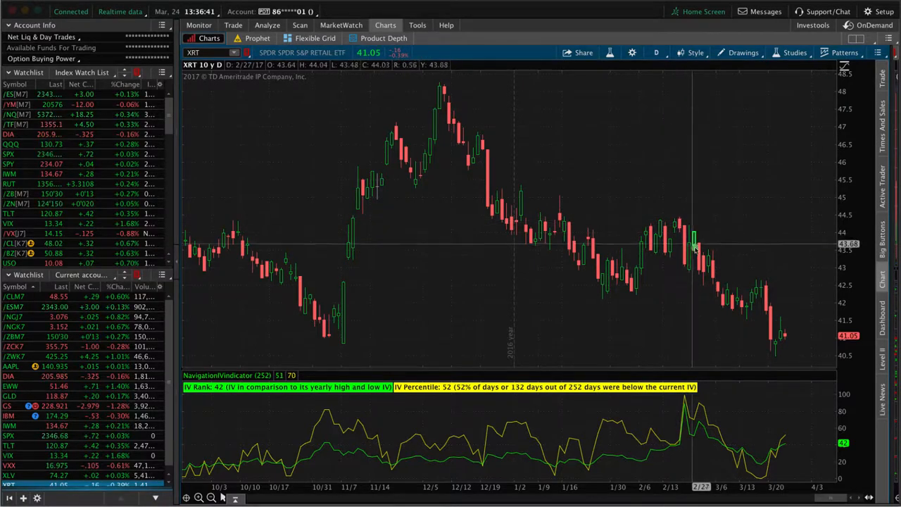
{"action": "mouse_move", "coordinate": [528, 130]}
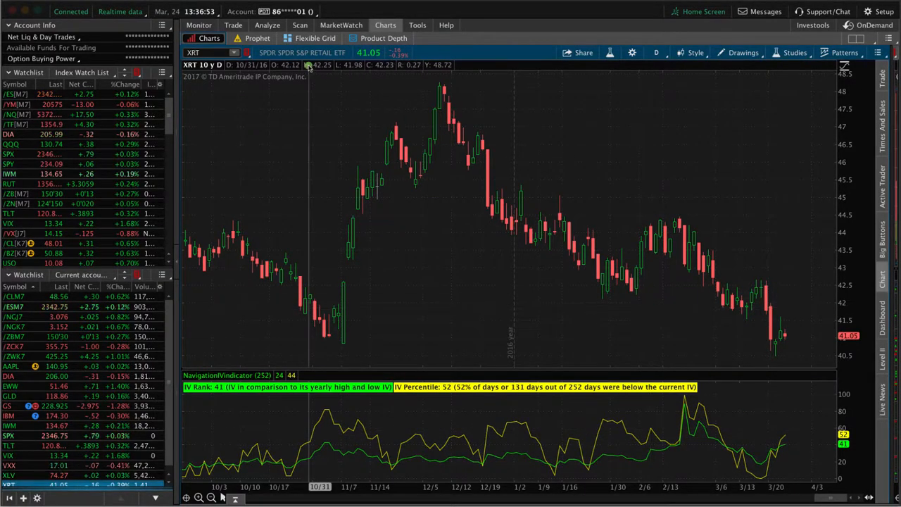
Step: Show the XRT May option chain with the staged SELL -1 40 PUT @ .82 LMT order
{"action": "left_click", "coordinate": [233, 25]}
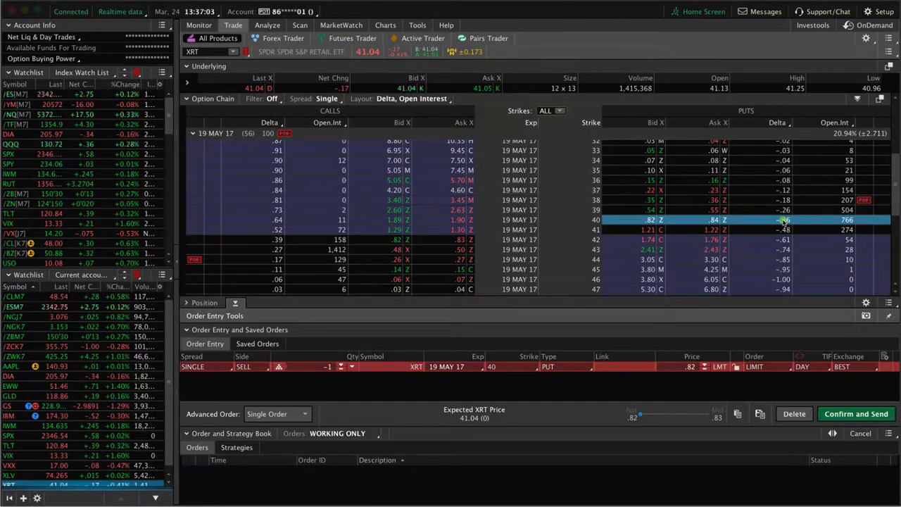
{"action": "mouse_move", "coordinate": [786, 214]}
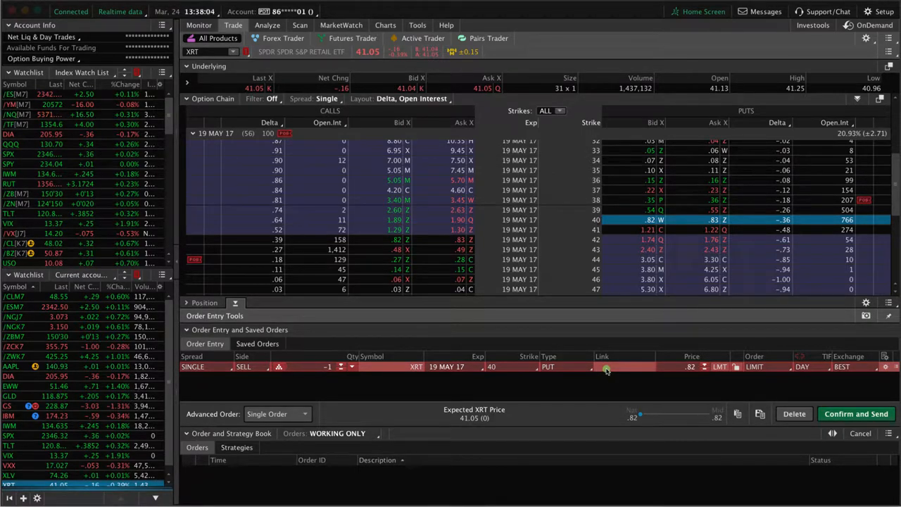
Step: Read the short 40 put's open P/L on the risk graph at XRT near 40, 41 and 43
{"action": "left_click", "coordinate": [267, 26]}
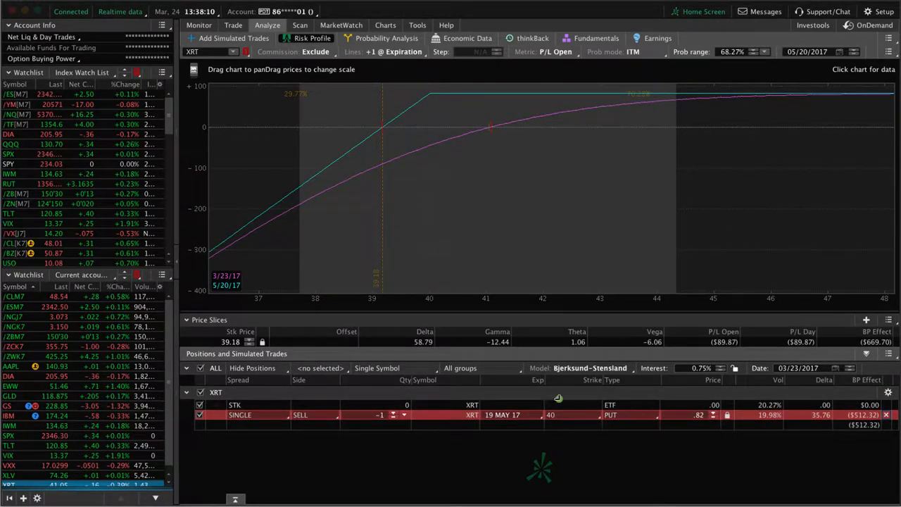
{"action": "mouse_move", "coordinate": [445, 220]}
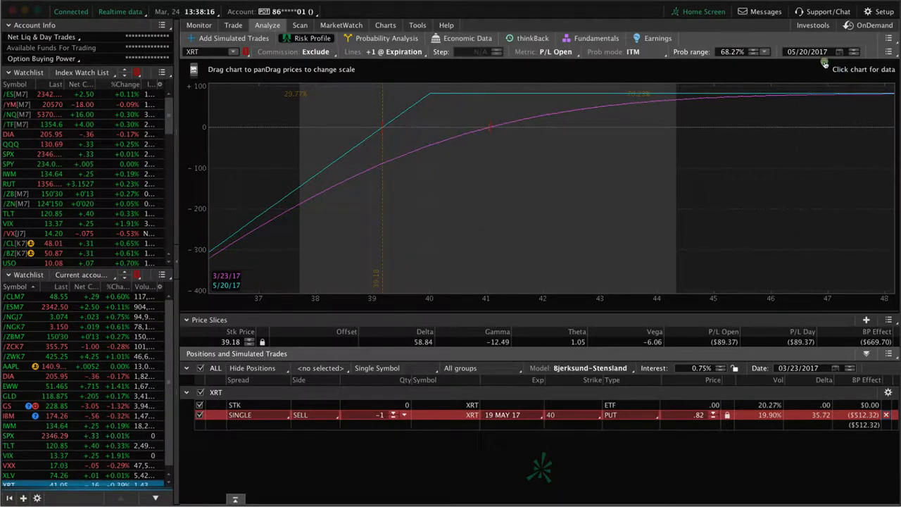
{"action": "mouse_move", "coordinate": [677, 118]}
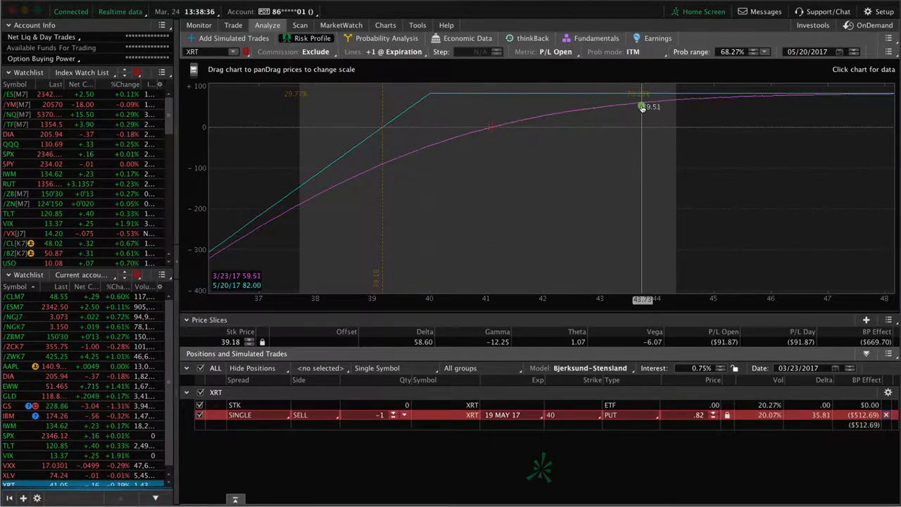
{"action": "mouse_move", "coordinate": [635, 106]}
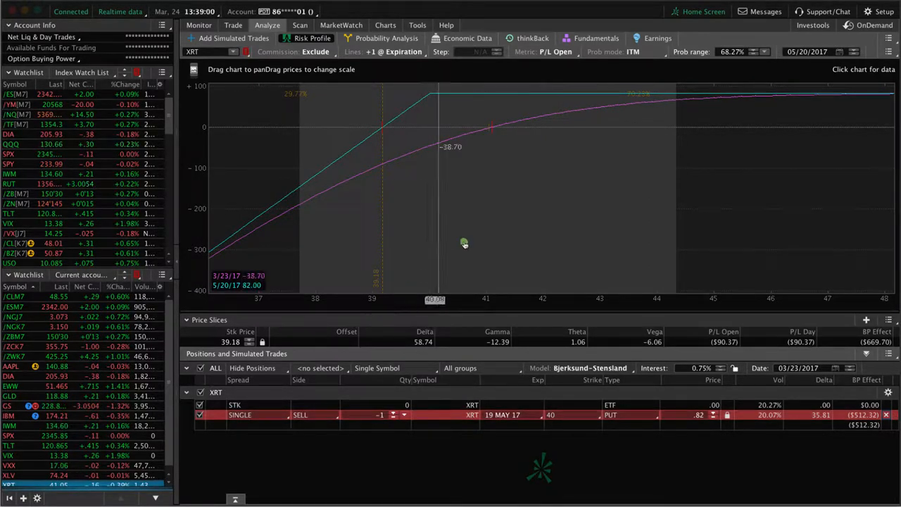
{"action": "left_click_drag", "start_coordinate": [435, 242], "coordinate": [487, 216]}
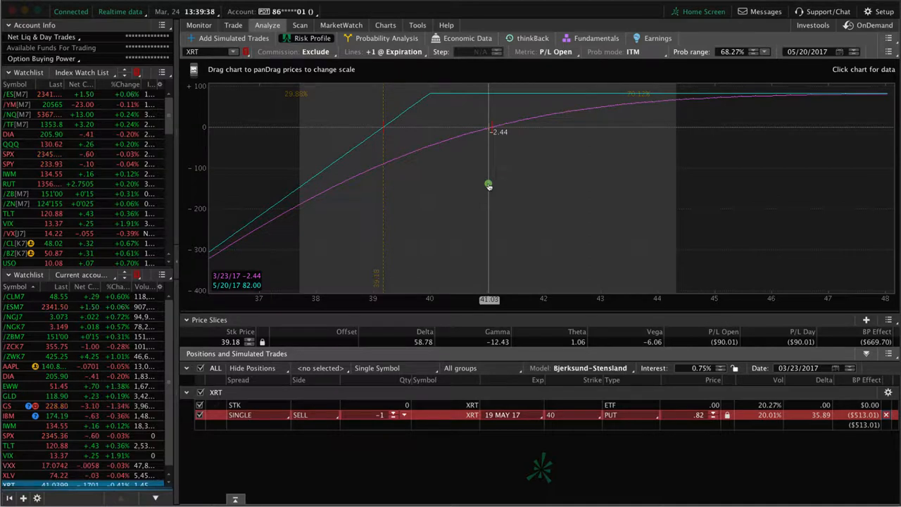
{"action": "left_click_drag", "start_coordinate": [490, 185], "coordinate": [619, 166]}
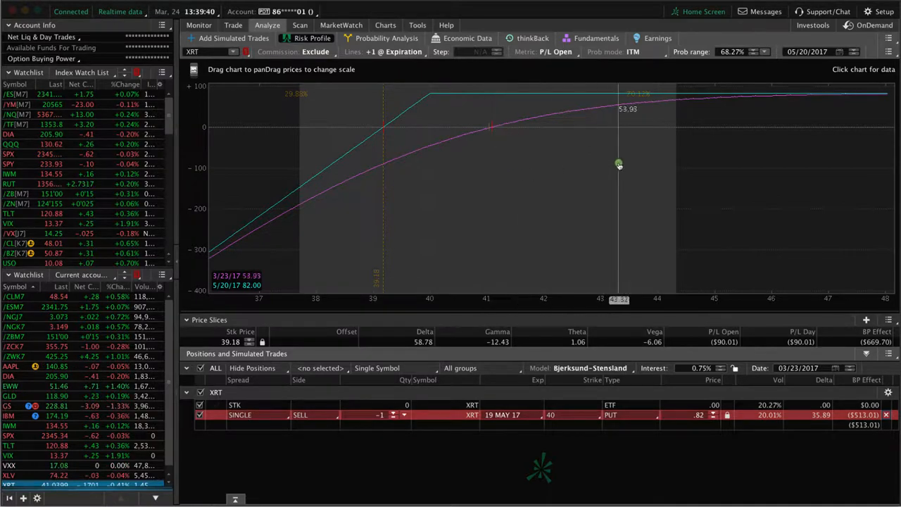
{"action": "left_click_drag", "start_coordinate": [618, 165], "coordinate": [536, 174]}
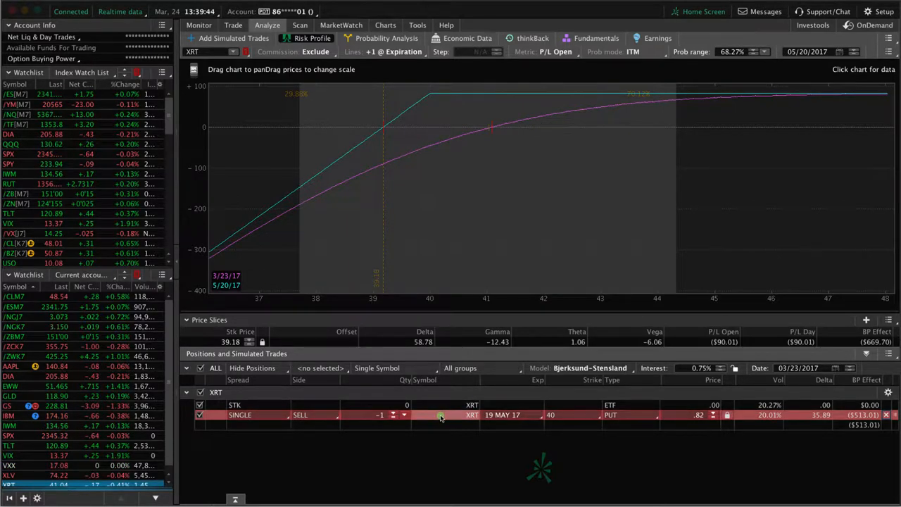
Step: Confirm and send the SELL -1 XRT May 40 PUT @ .82 LMT order, then return to the chart
{"action": "right_click", "coordinate": [439, 414]}
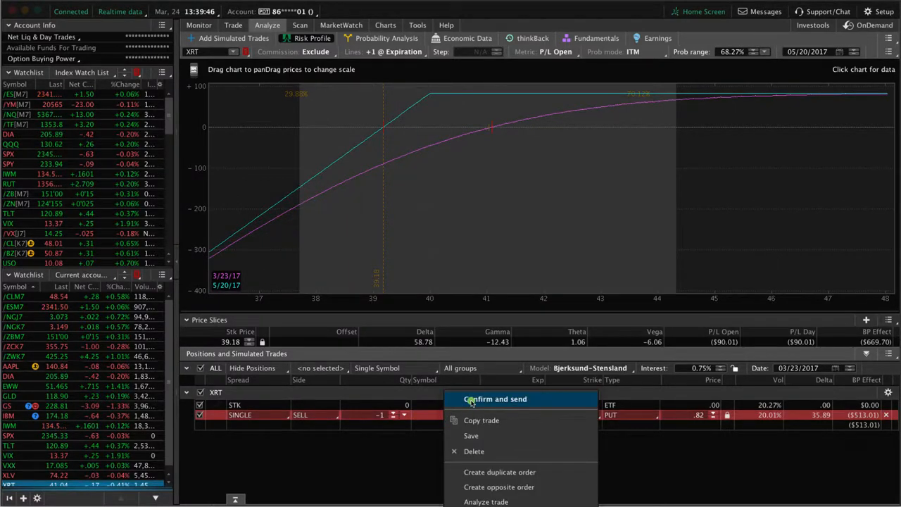
{"action": "left_click", "coordinate": [495, 399]}
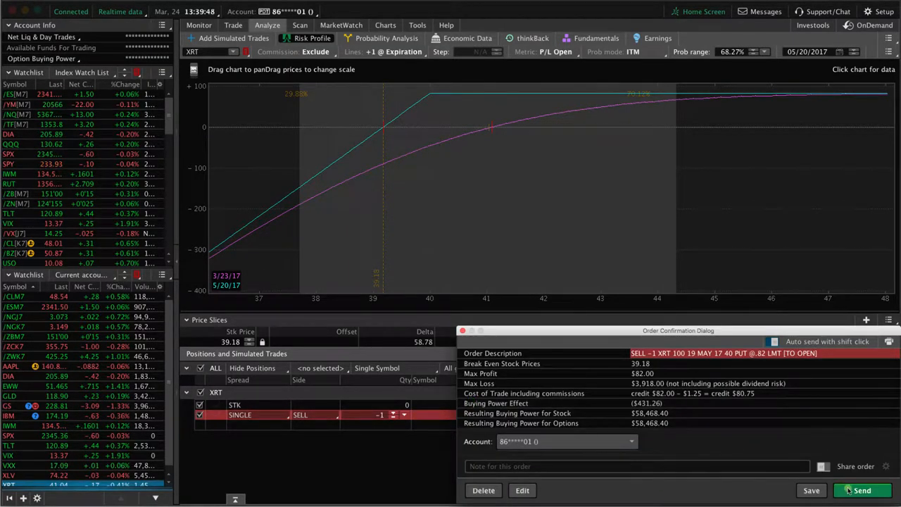
{"action": "left_click", "coordinate": [862, 490]}
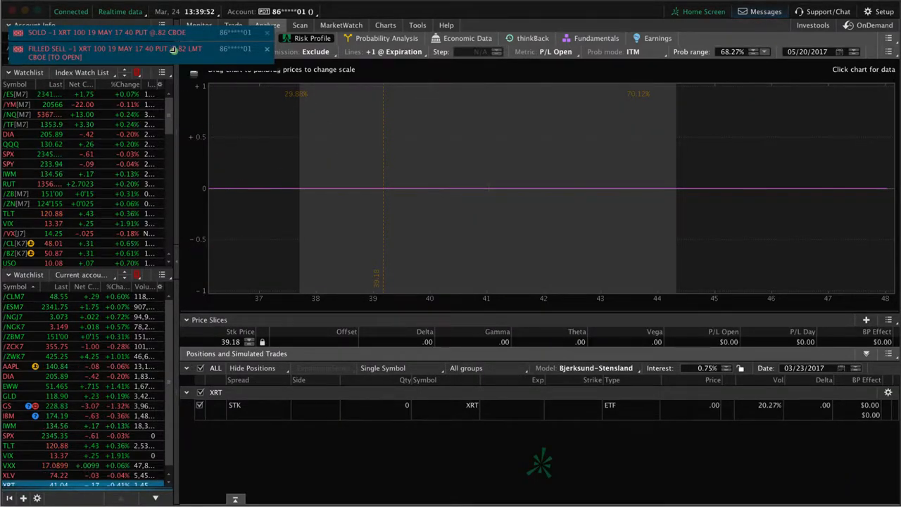
{"action": "left_click", "coordinate": [402, 27]}
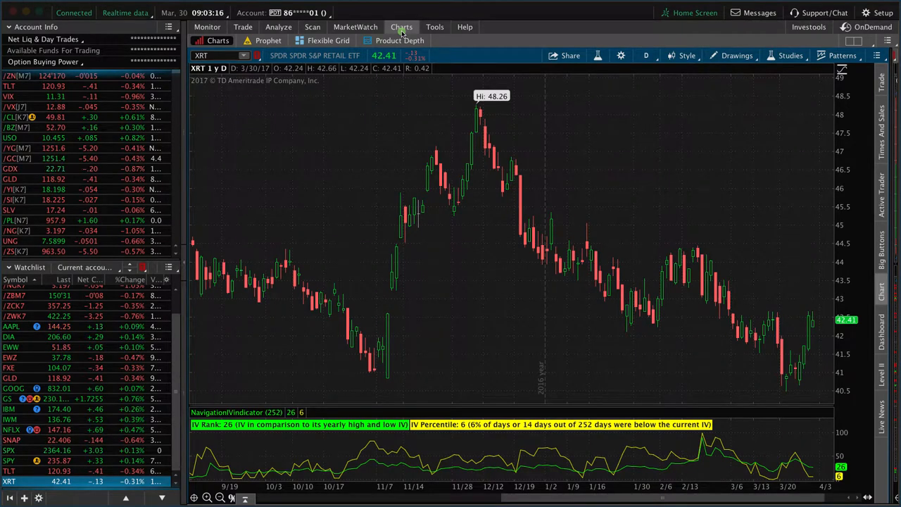
{"action": "mouse_move", "coordinate": [275, 85]}
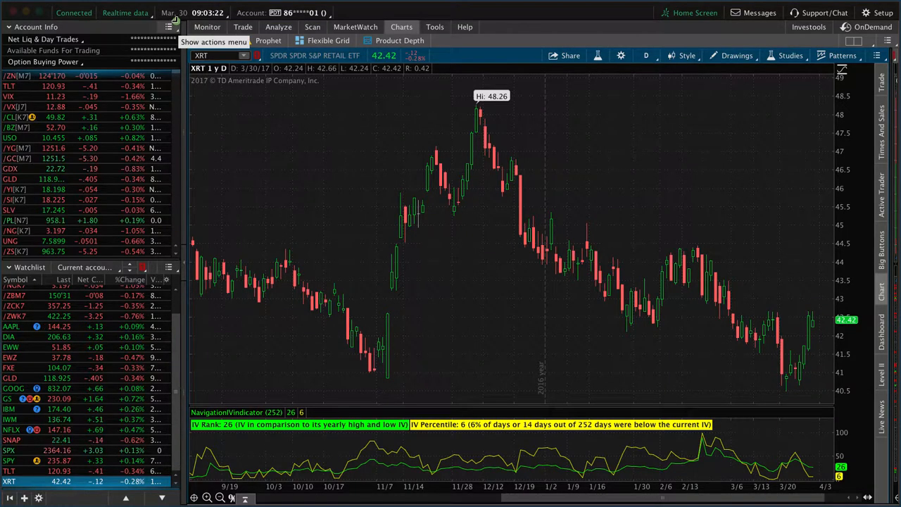
{"action": "mouse_move", "coordinate": [678, 279]}
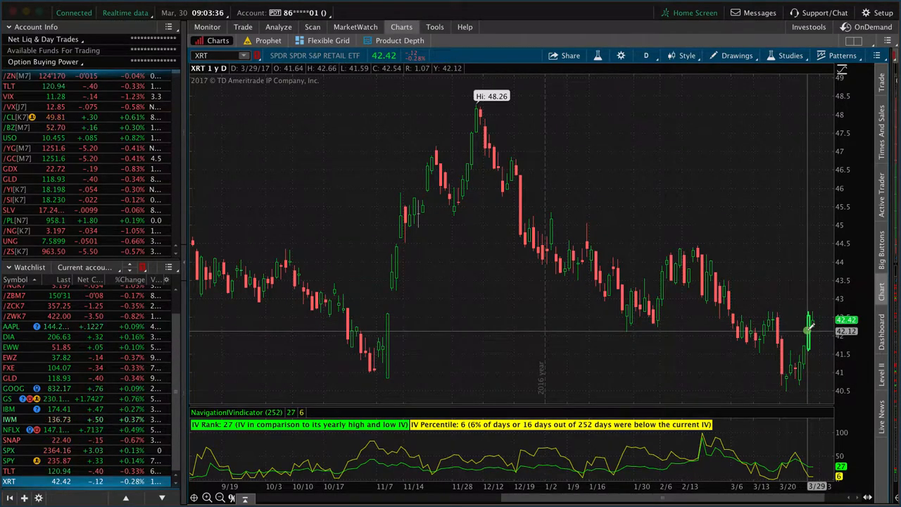
Step: Bring up the Risk Profile of the live short XRT May 40 put with XRT near 42.4
{"action": "left_click", "coordinate": [278, 27]}
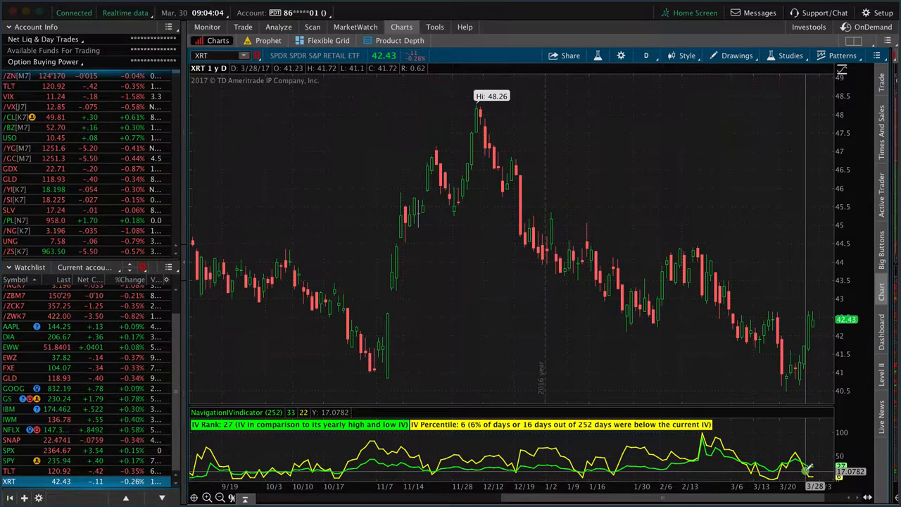
{"action": "mouse_move", "coordinate": [373, 174]}
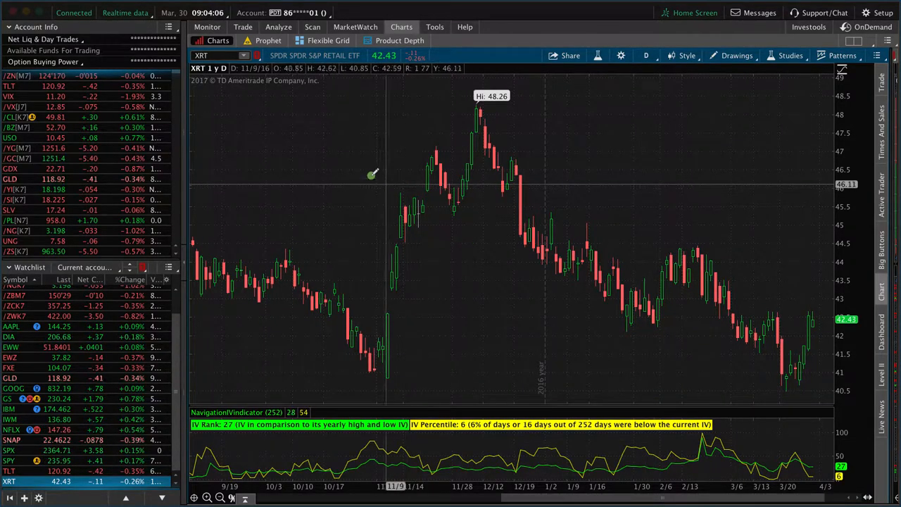
{"action": "left_click", "coordinate": [278, 27]}
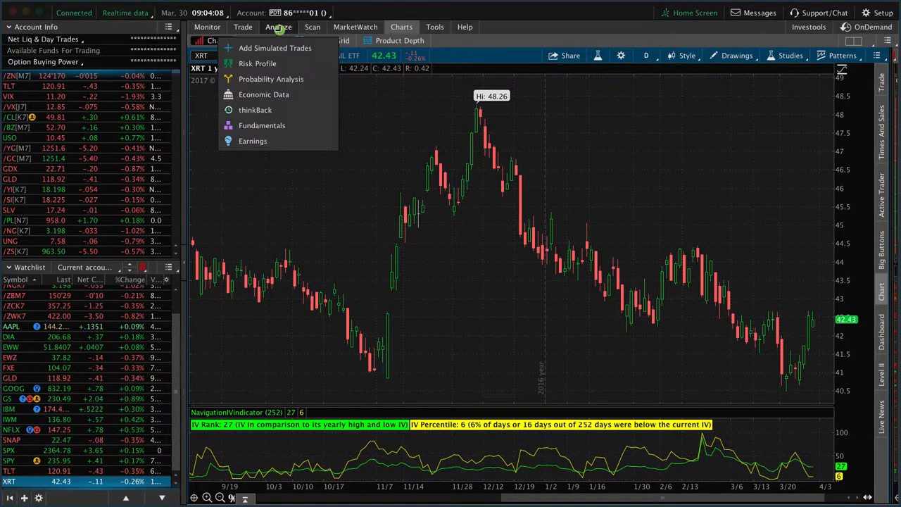
{"action": "left_click", "coordinate": [256, 63]}
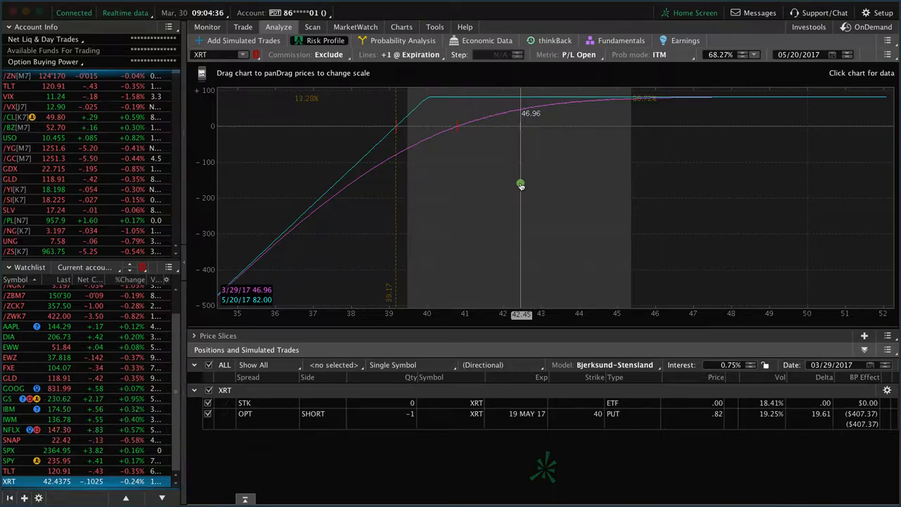
Step: Create, confirm and send the closing BUY +1 XRT May 40 PUT @ .35 LMT order
{"action": "right_click", "coordinate": [411, 413]}
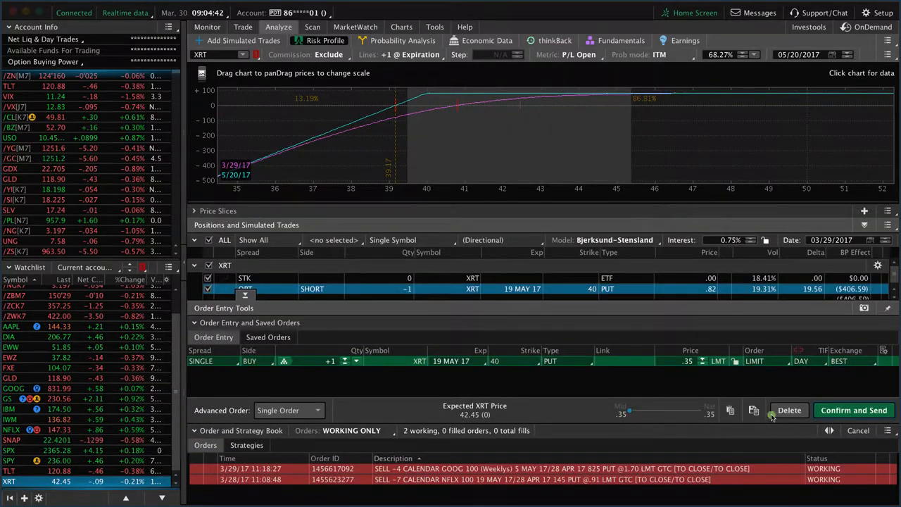
{"action": "left_click", "coordinate": [853, 410]}
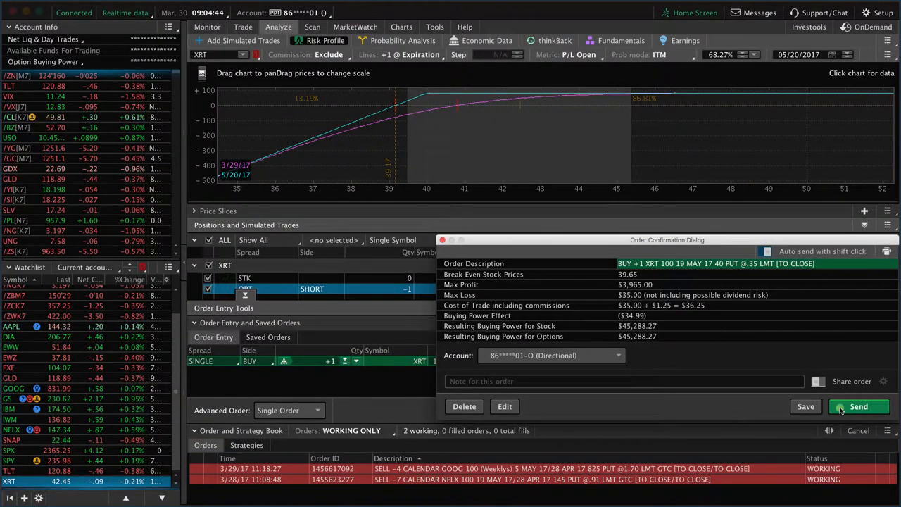
{"action": "left_click", "coordinate": [859, 406]}
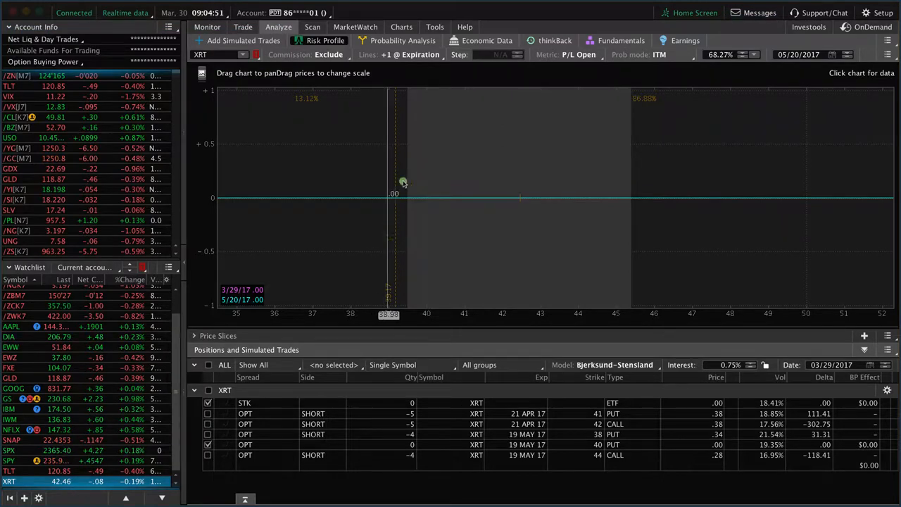
Step: Show the XRT daily chart again, last price near 42.45
{"action": "left_click", "coordinate": [400, 27]}
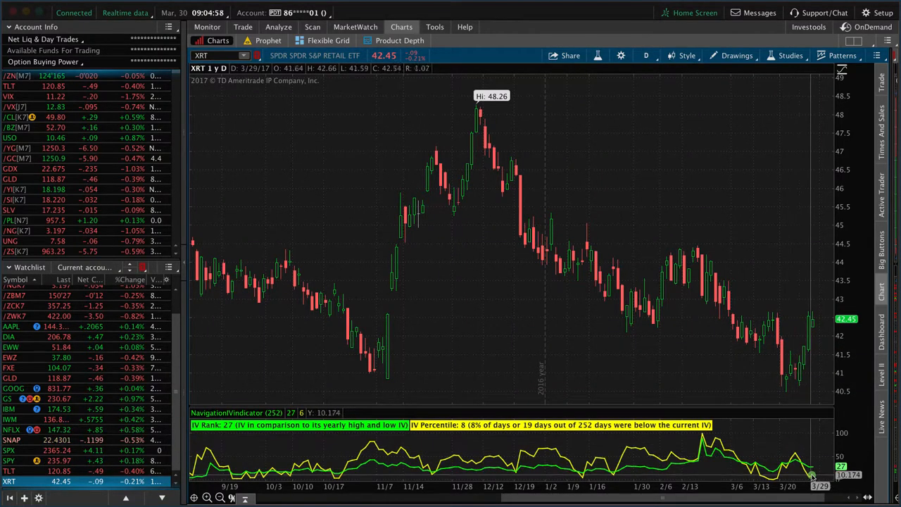
{"action": "mouse_move", "coordinate": [695, 365]}
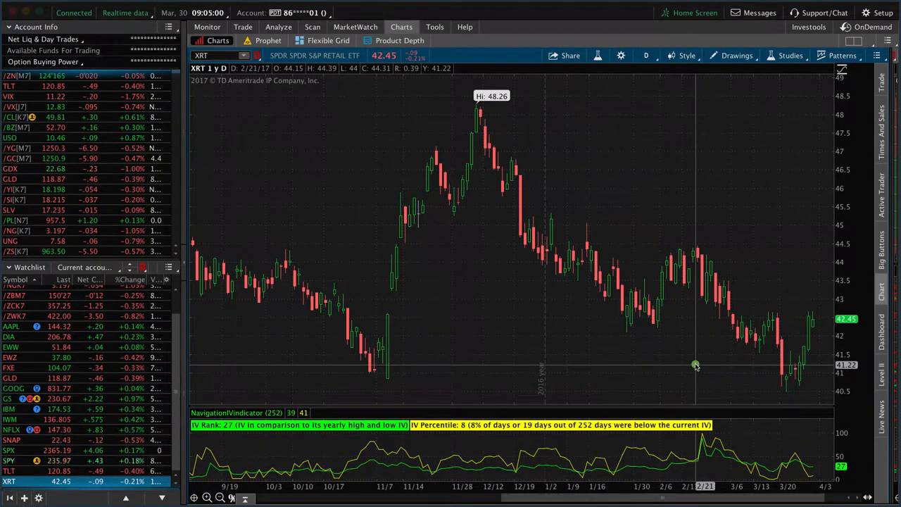